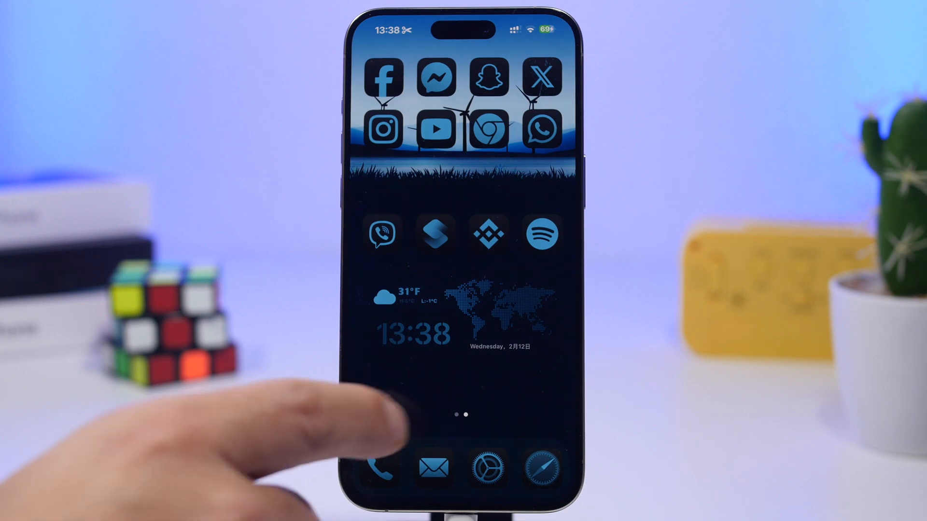
# Open Battery settings and view Battery Health, confirming it reads Normal
pyautogui.click(485, 470)
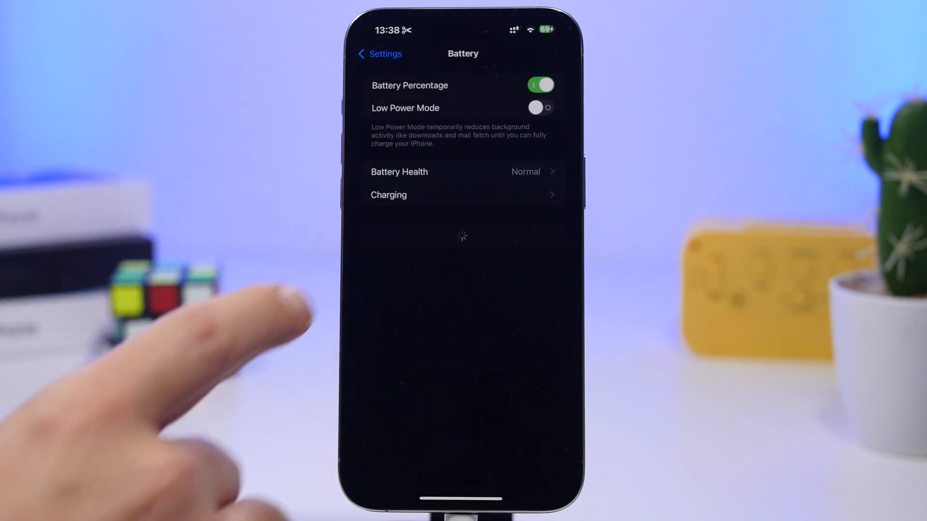
pyautogui.click(447, 171)
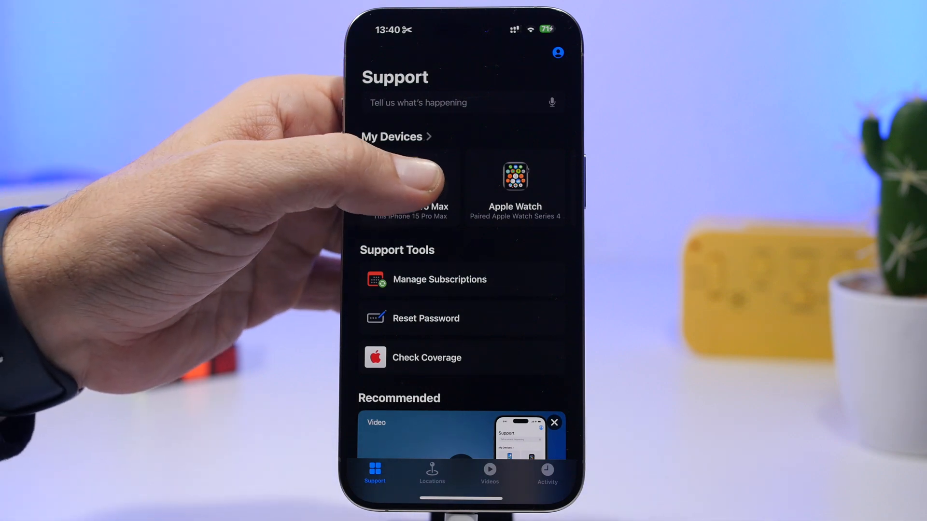
# Open the iPhone's Battery Health report (91%), view performance tips, then the Maximum Capacity explainer
pyautogui.click(409, 199)
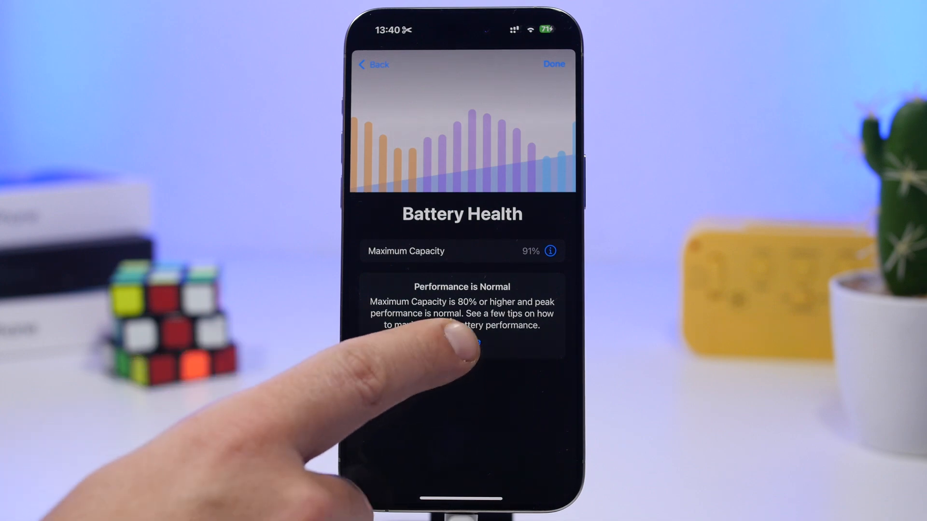
pyautogui.click(461, 342)
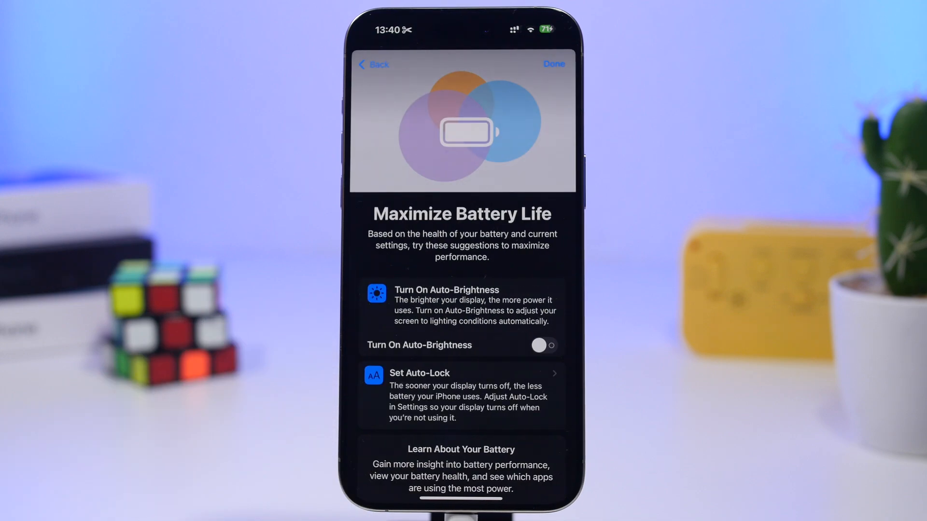
pyautogui.click(373, 65)
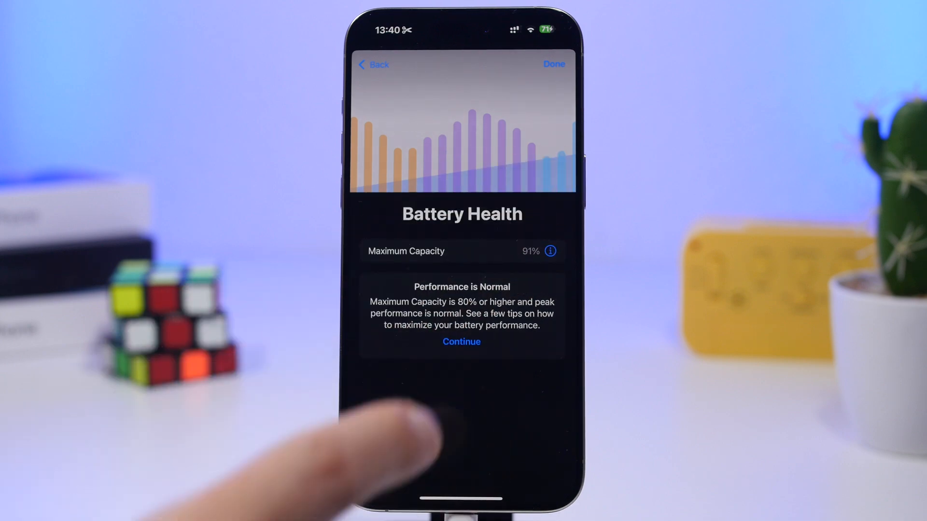
pyautogui.click(551, 251)
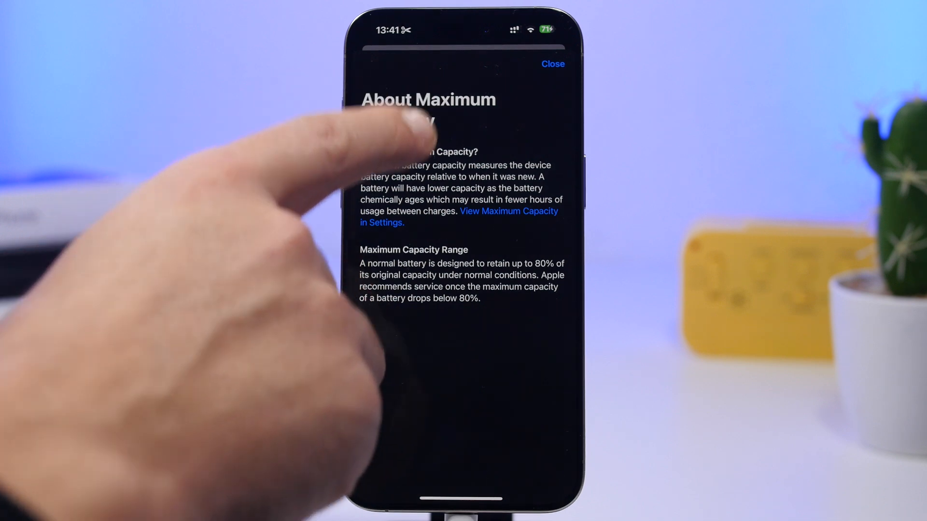
# Close the About Maximum Capacity explainer
pyautogui.click(552, 64)
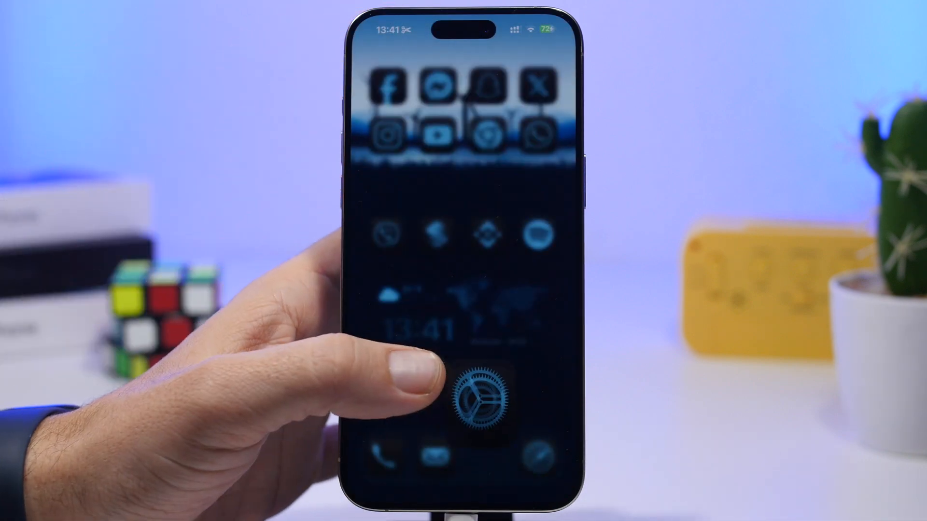
# Reopen Settings to the Battery Health page showing 549 cycles, then return to the main list
pyautogui.click(482, 404)
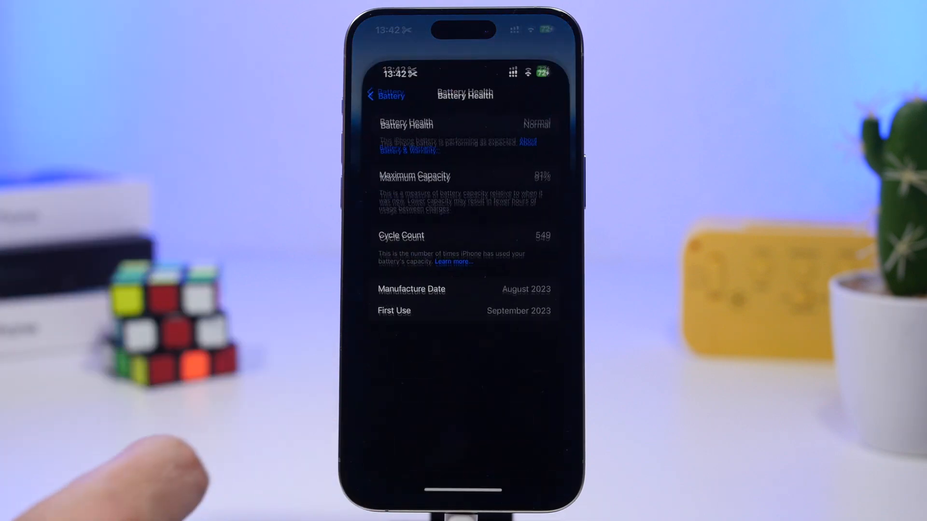
pyautogui.click(382, 95)
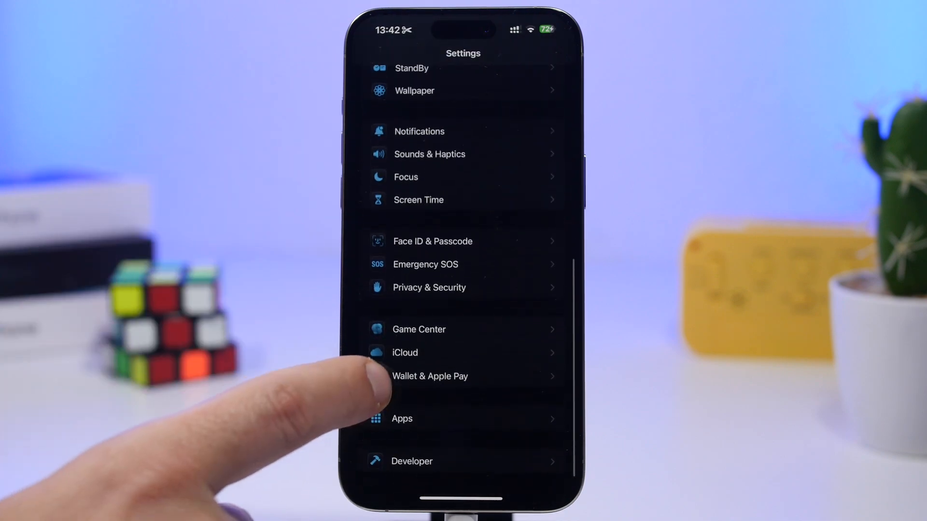
# Open Privacy & Security and go to Analytics & Improvements
pyautogui.click(428, 288)
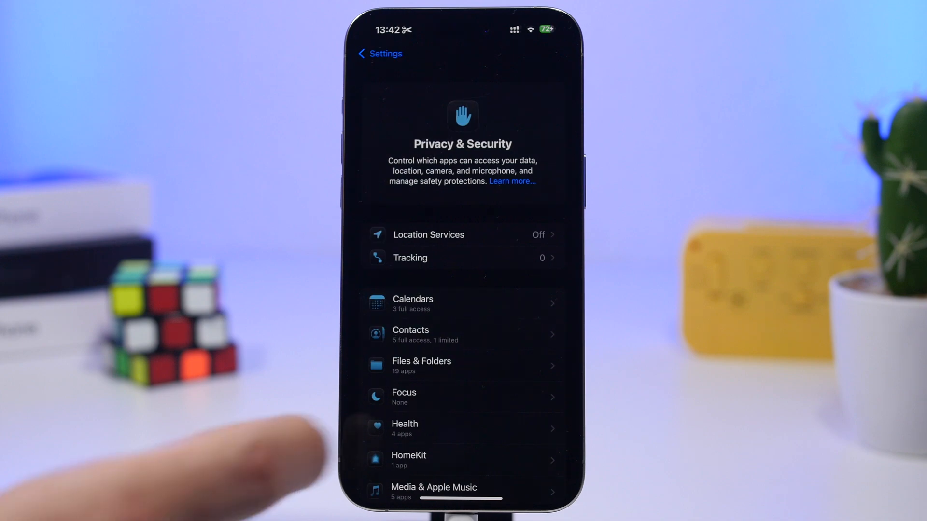
pyautogui.scroll(-3)
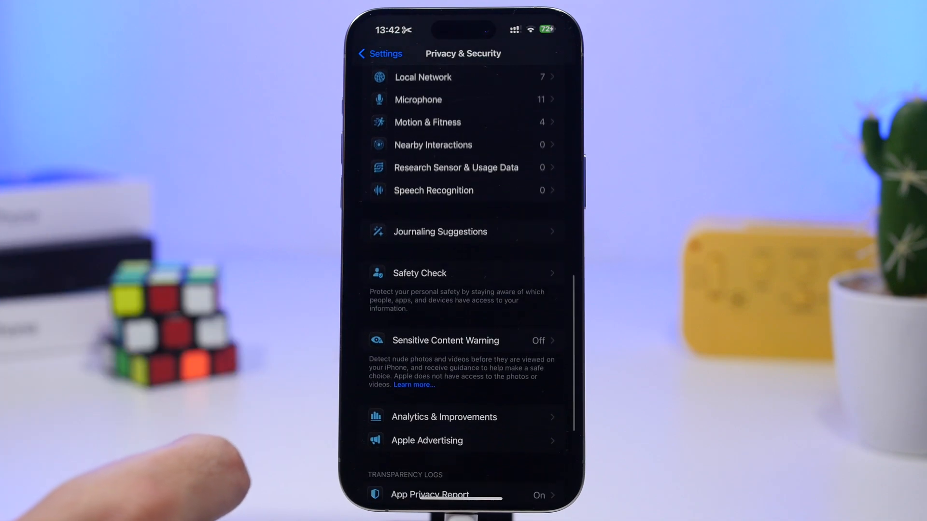
pyautogui.click(444, 417)
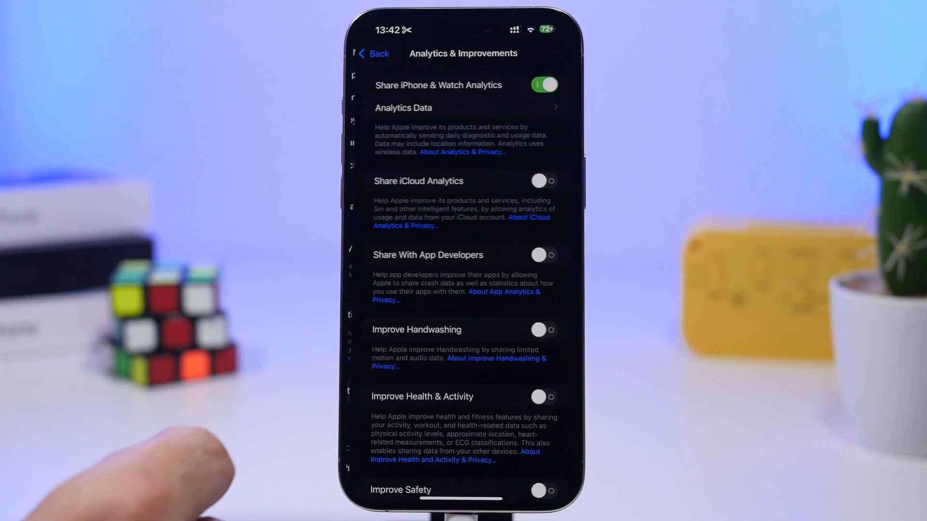